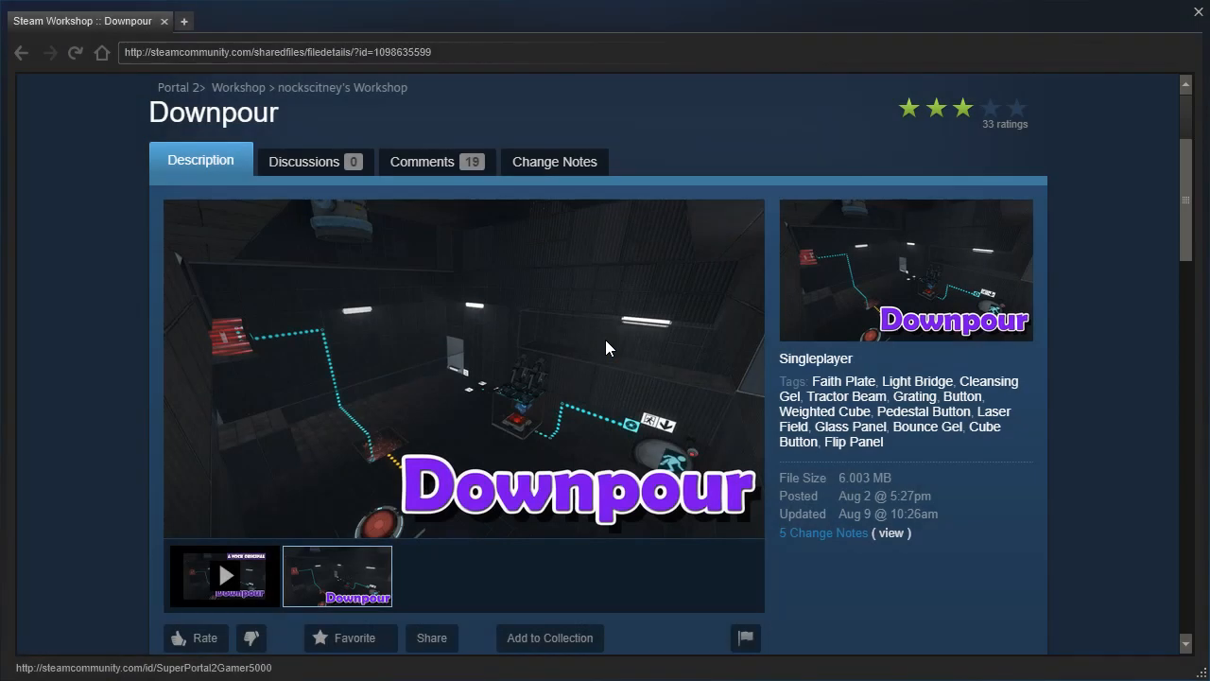
# Finish reading the Workshop page, then return to the game from the pause menu.
pyautogui.scroll(-3)
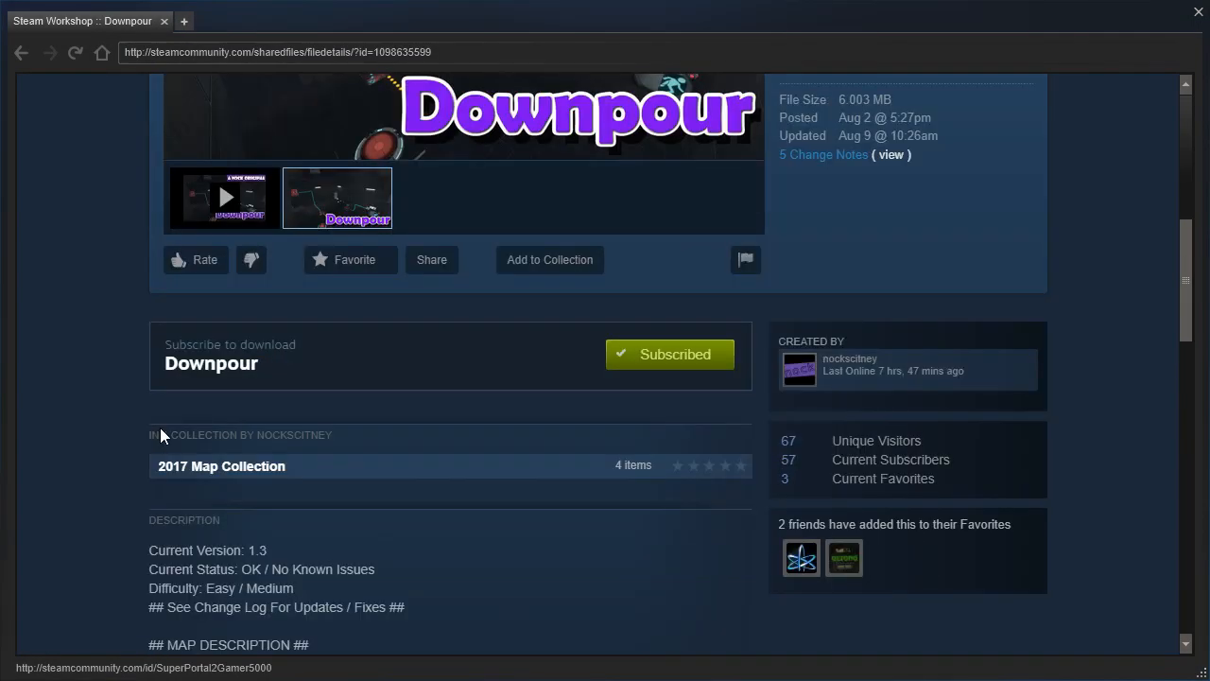
pyautogui.scroll(-3)
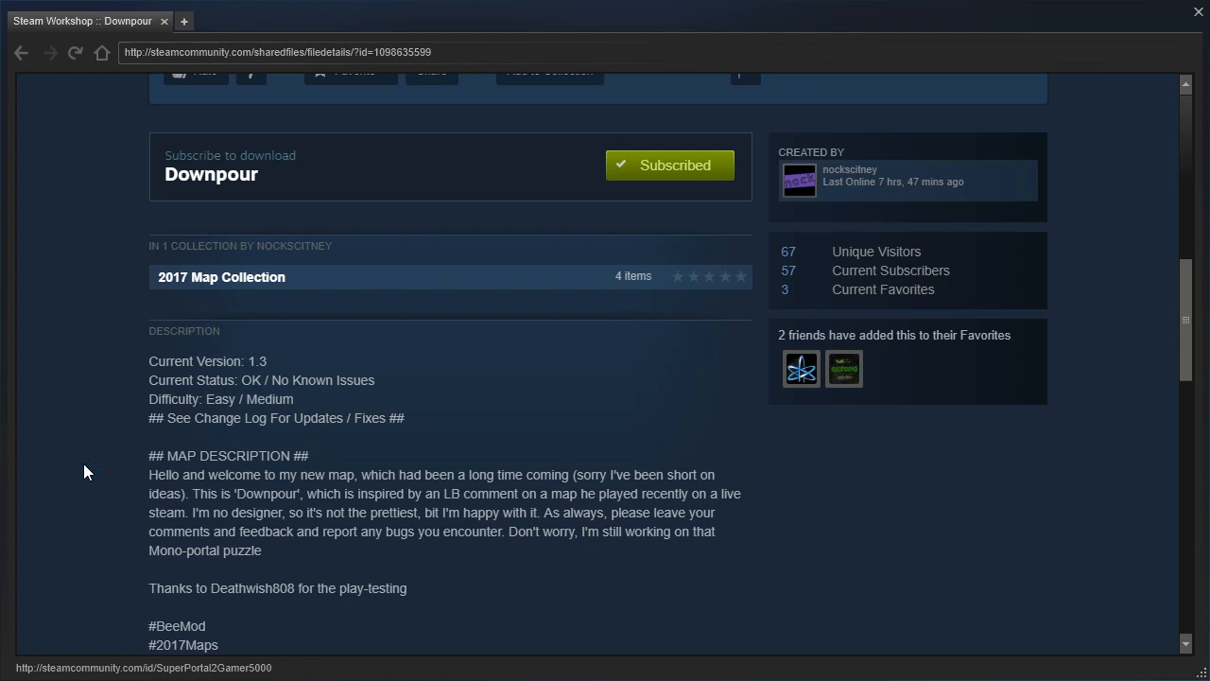
pyautogui.moveTo(103, 465)
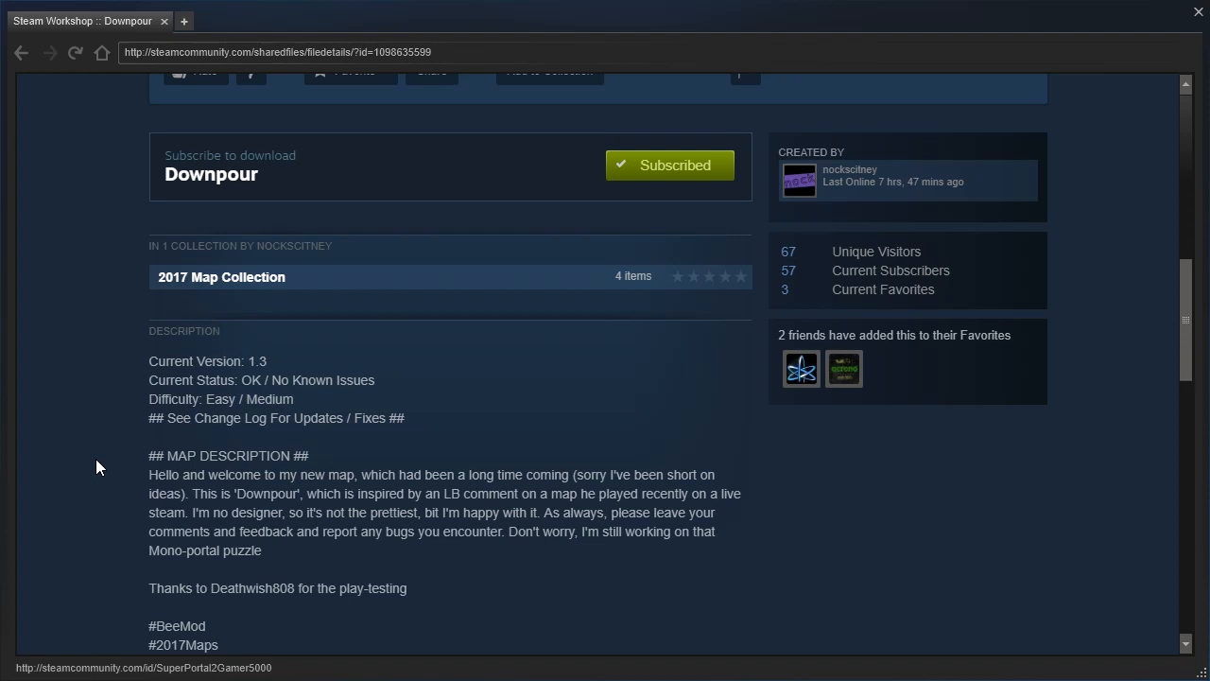
pyautogui.moveTo(106, 469)
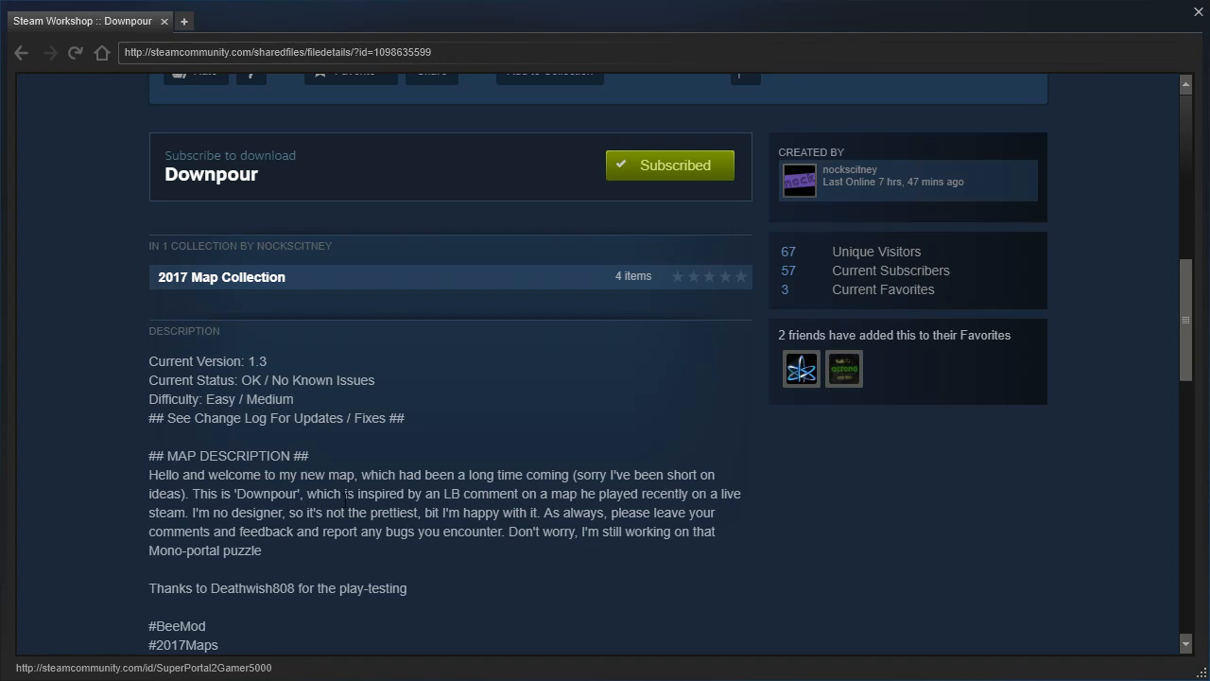
pyautogui.doubleClick(166, 512)
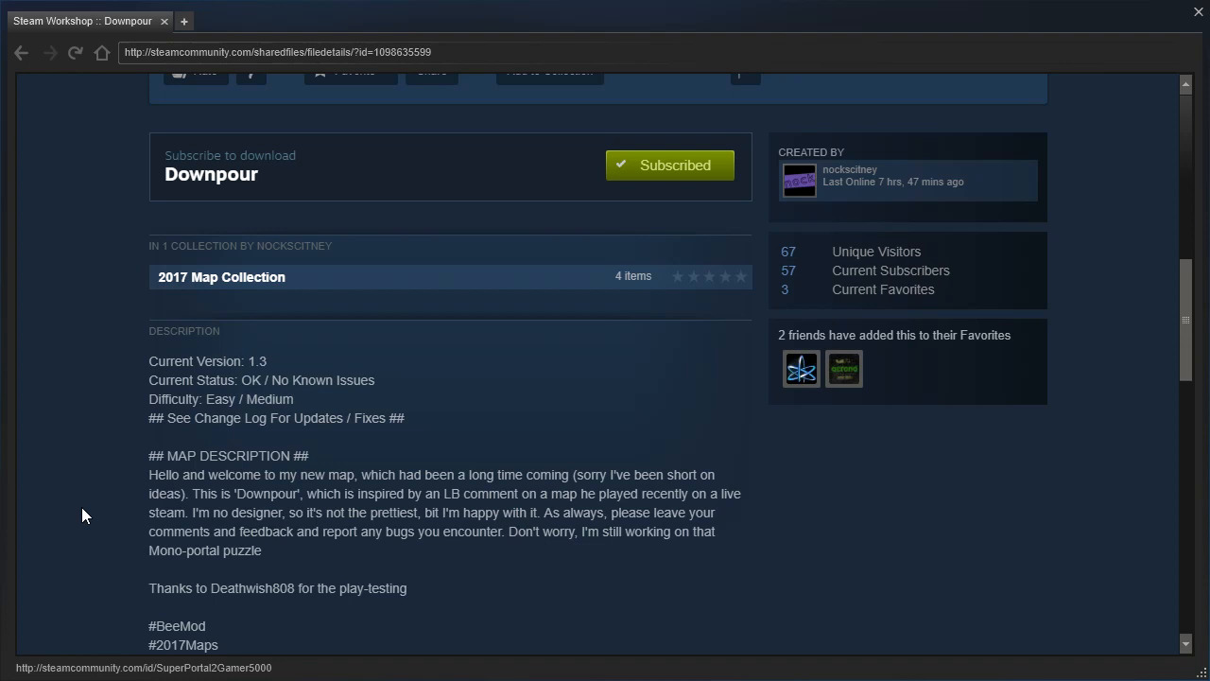
pyautogui.moveTo(801, 367)
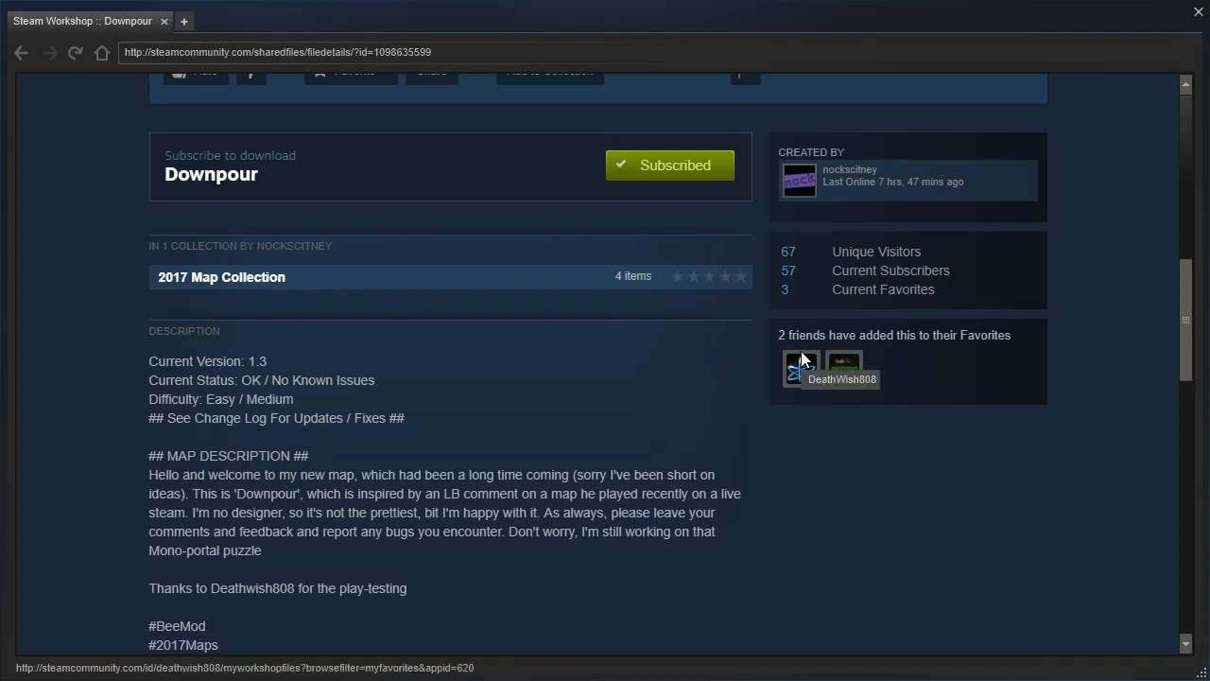
pyautogui.scroll(-3)
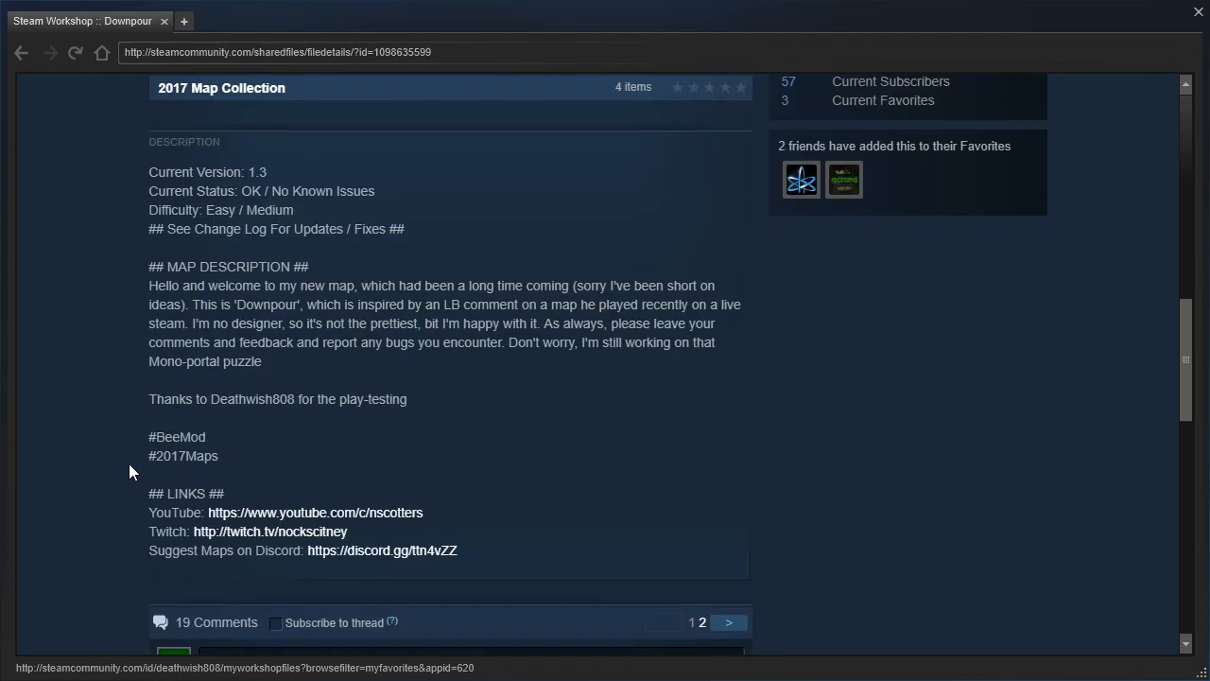
pyautogui.moveTo(136, 437)
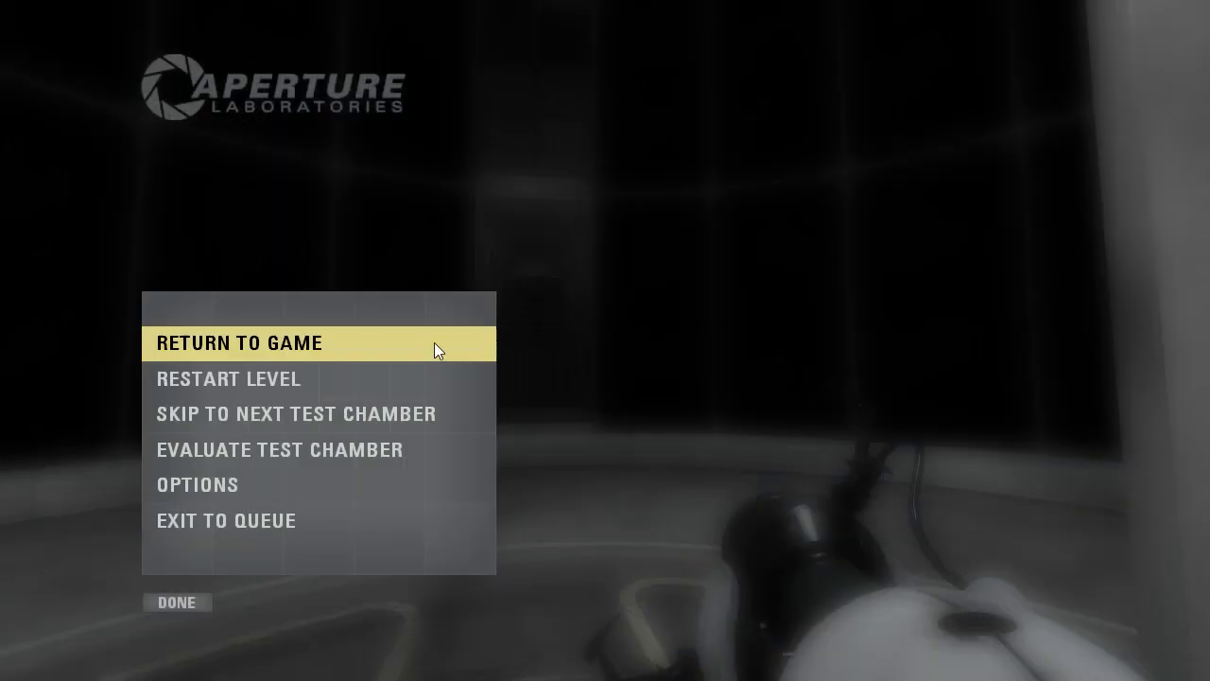
pyautogui.click(238, 344)
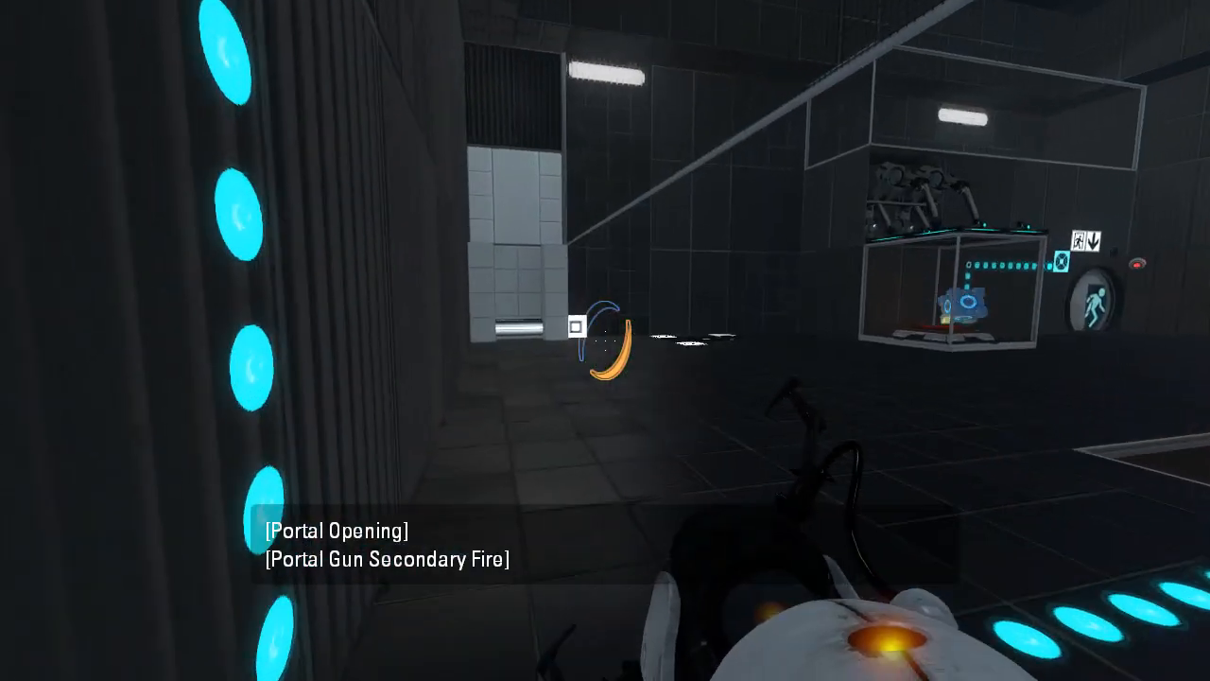
# Shoot portals on the wall ahead and the upper wall to route the light bridge.
pyautogui.click(605, 341)
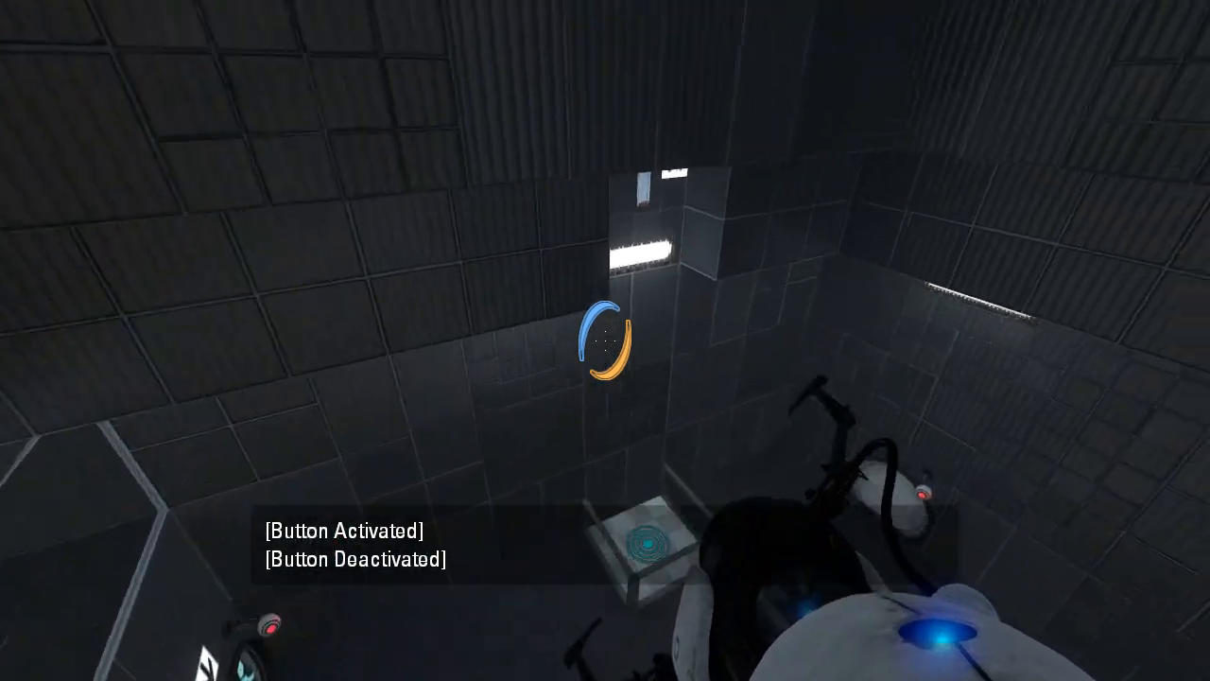
pyautogui.click(606, 340)
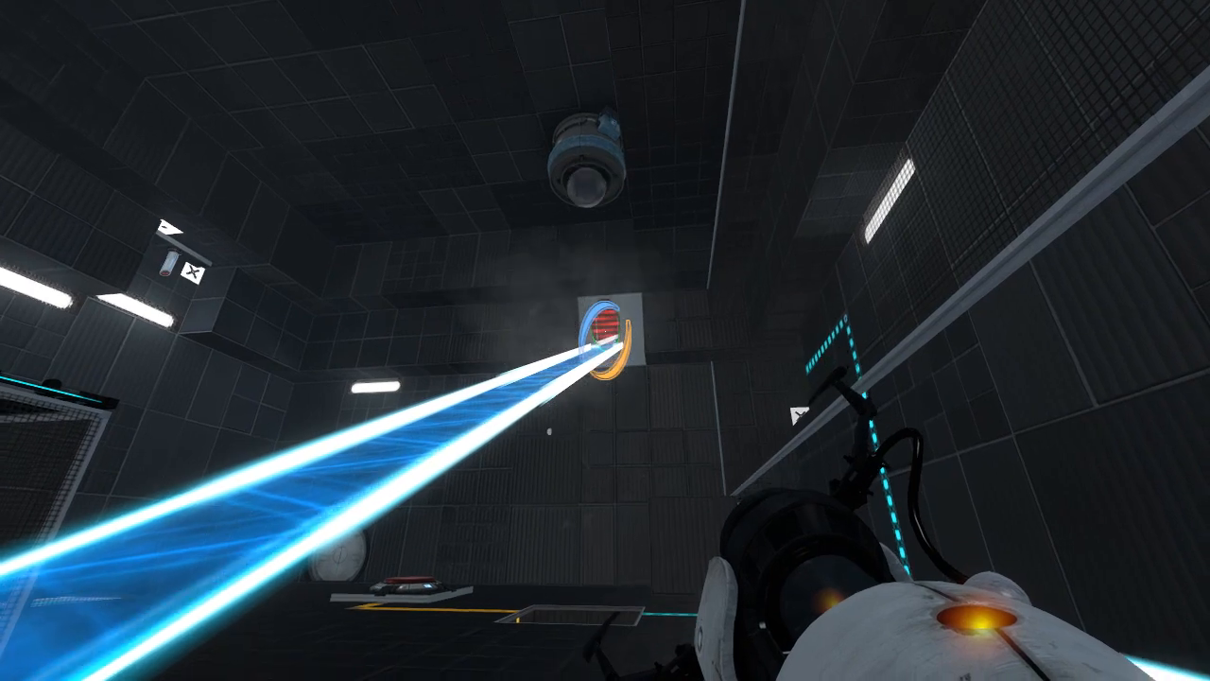
# Reposition a portal on the lower wall so a second light bridge crosses the room.
pyautogui.click(605, 340)
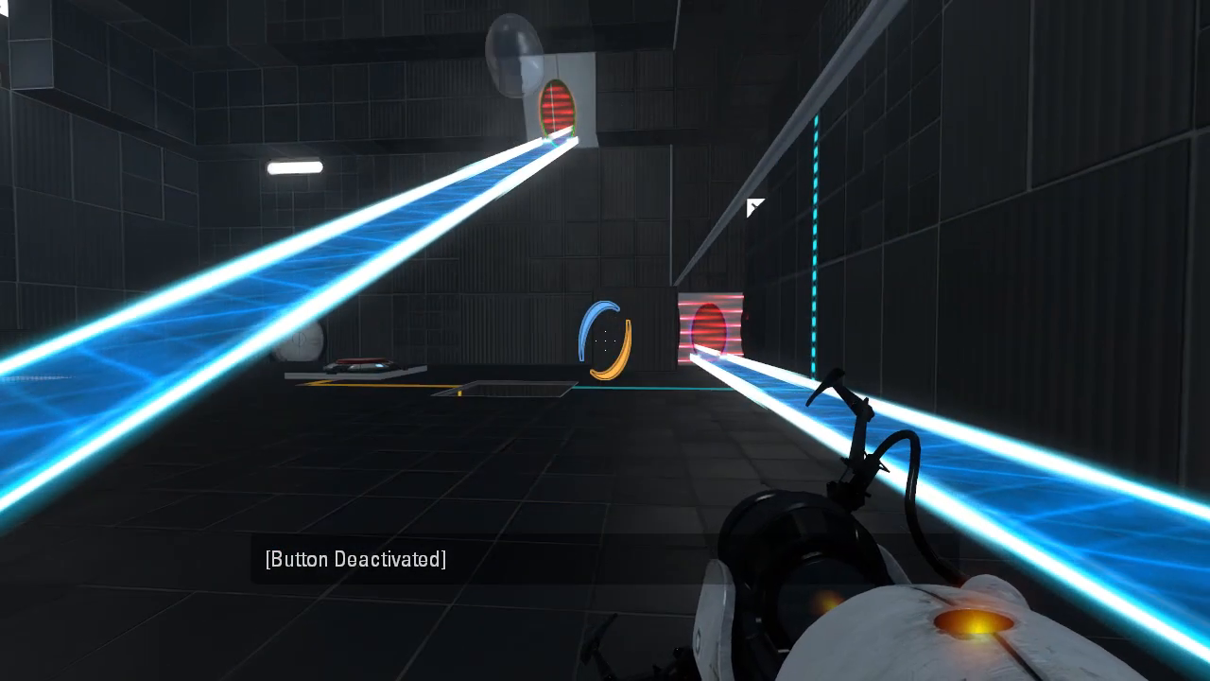
pyautogui.moveTo(605, 283)
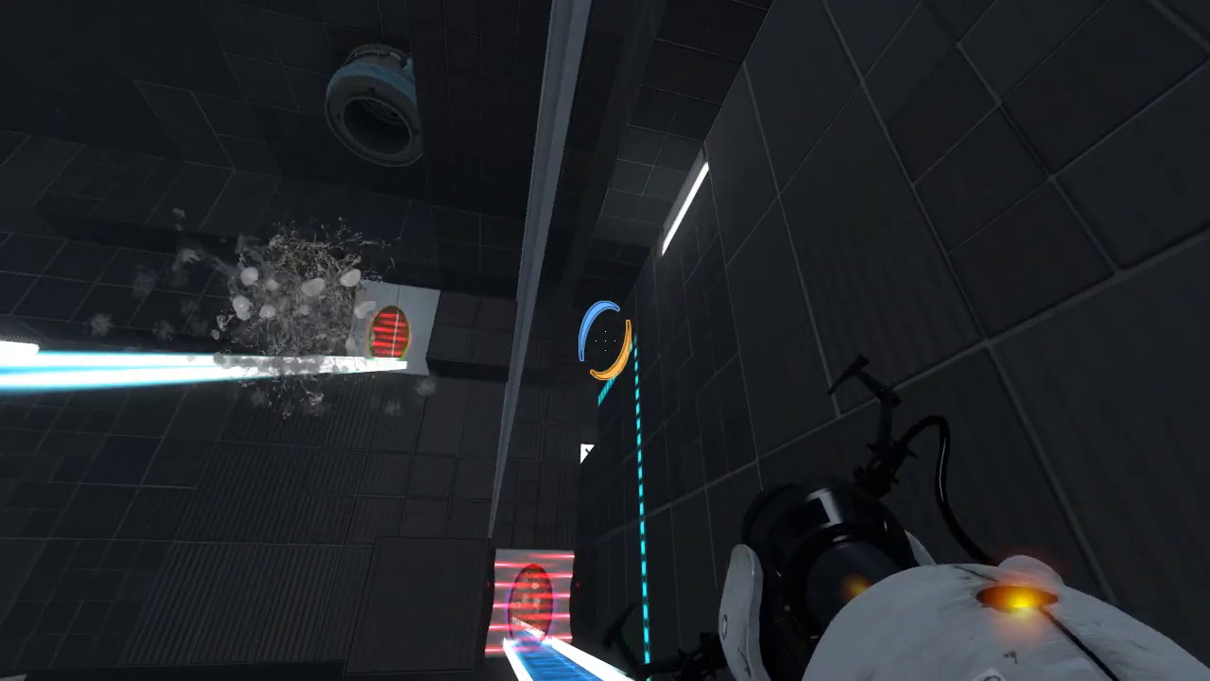